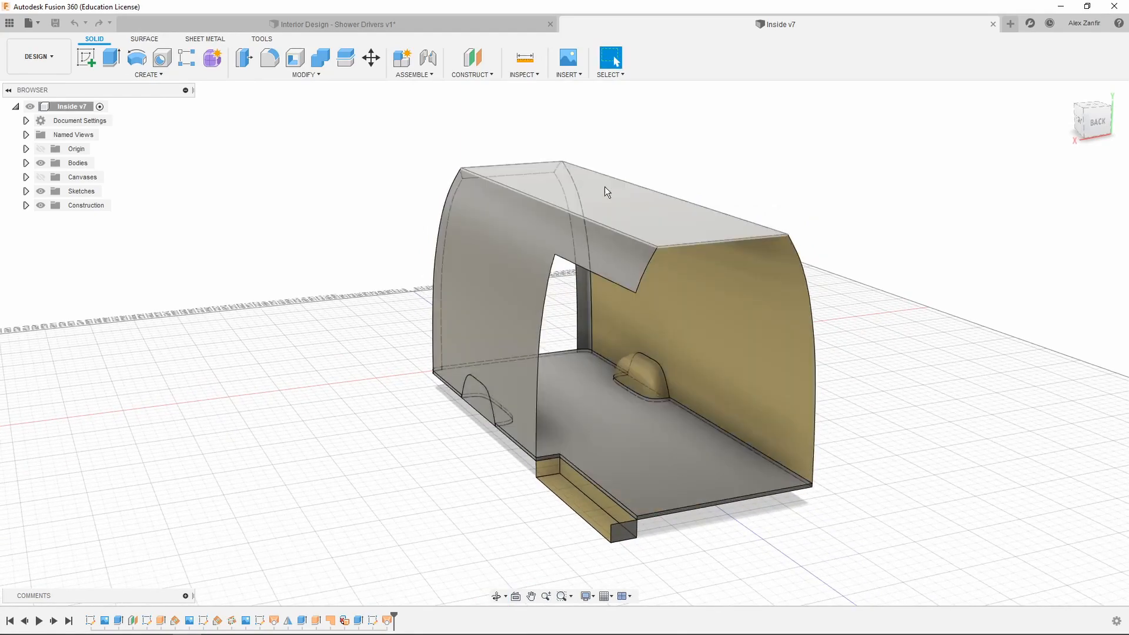
Switch to the 'Interior Design - Shower Drivers v1' design with the van shell, shower and bench
click(331, 24)
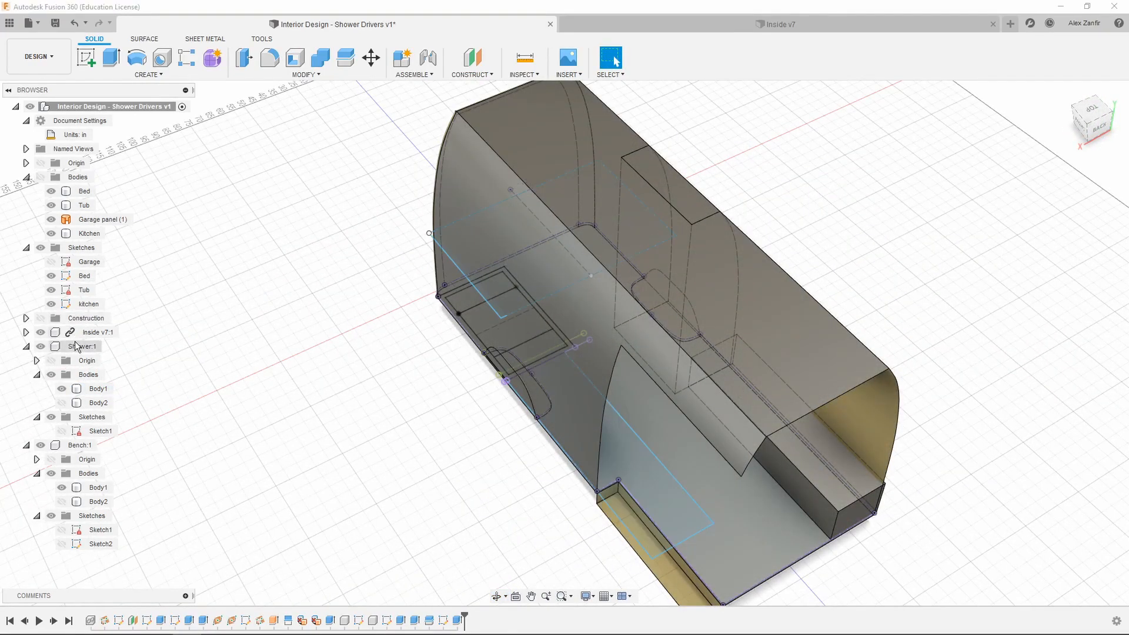
click(61, 388)
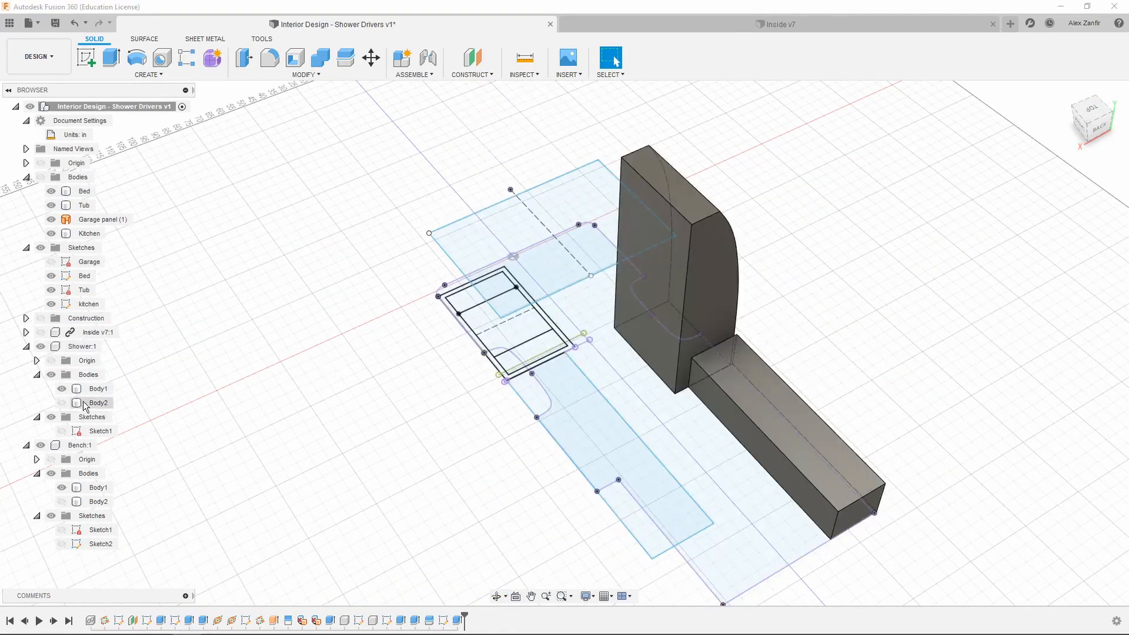
click(62, 402)
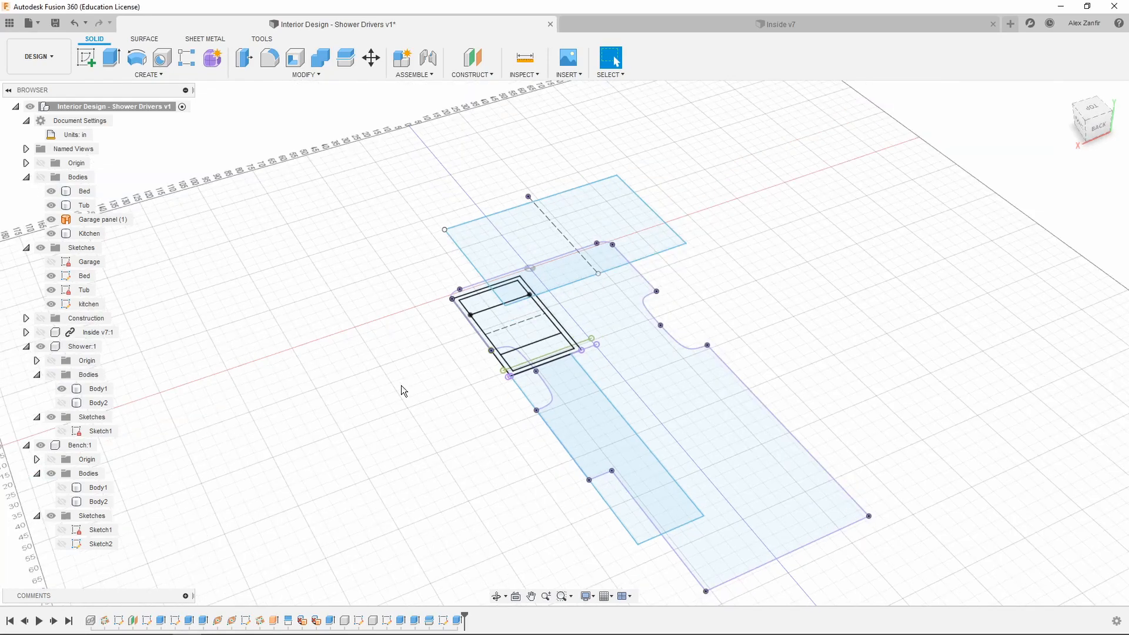
mouse_move(361, 373)
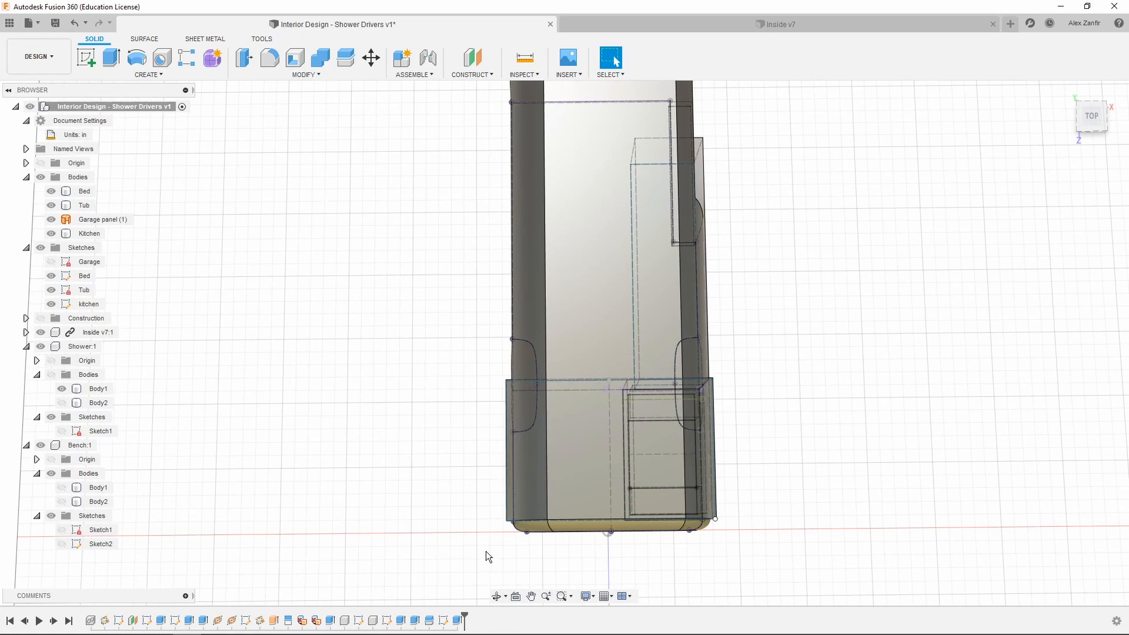
mouse_move(724, 554)
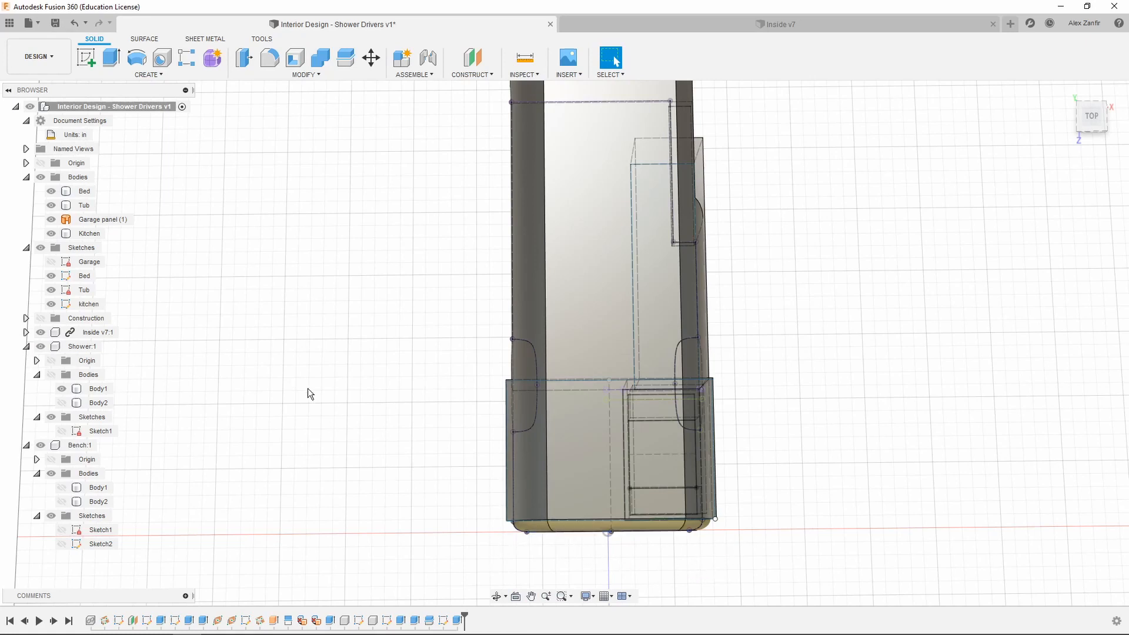
mouse_move(141, 333)
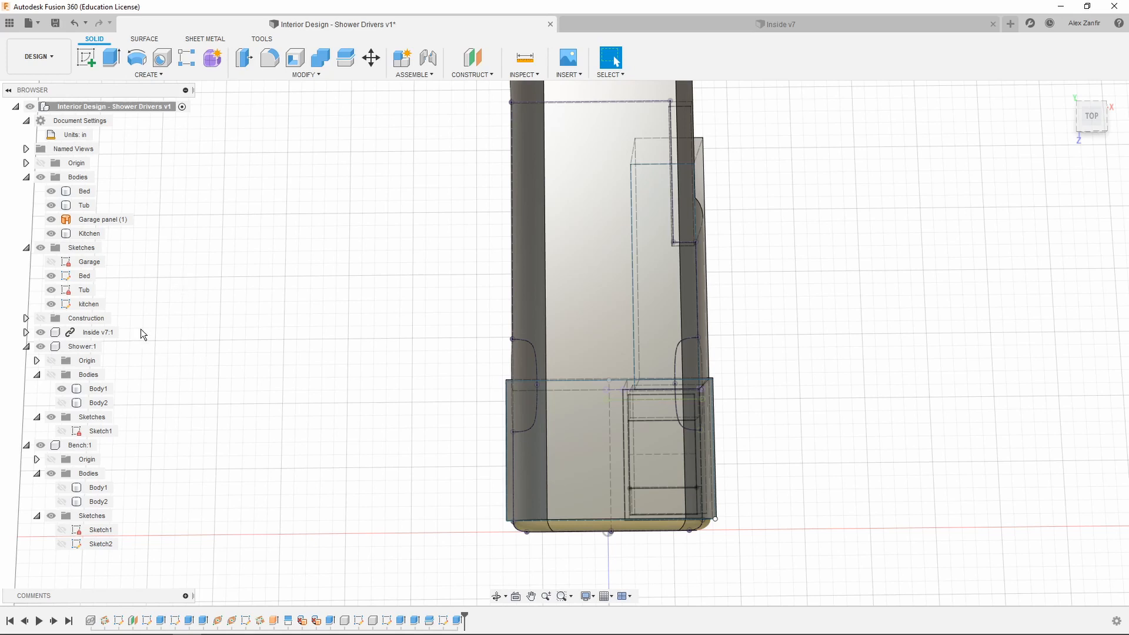
double_click(83, 275)
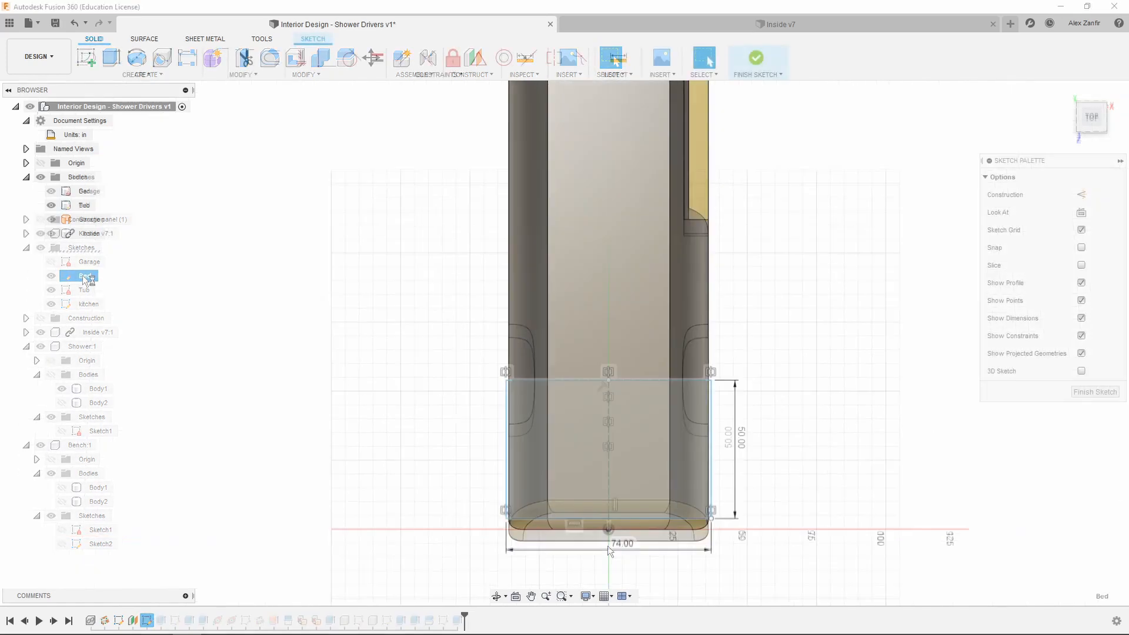
click(85, 276)
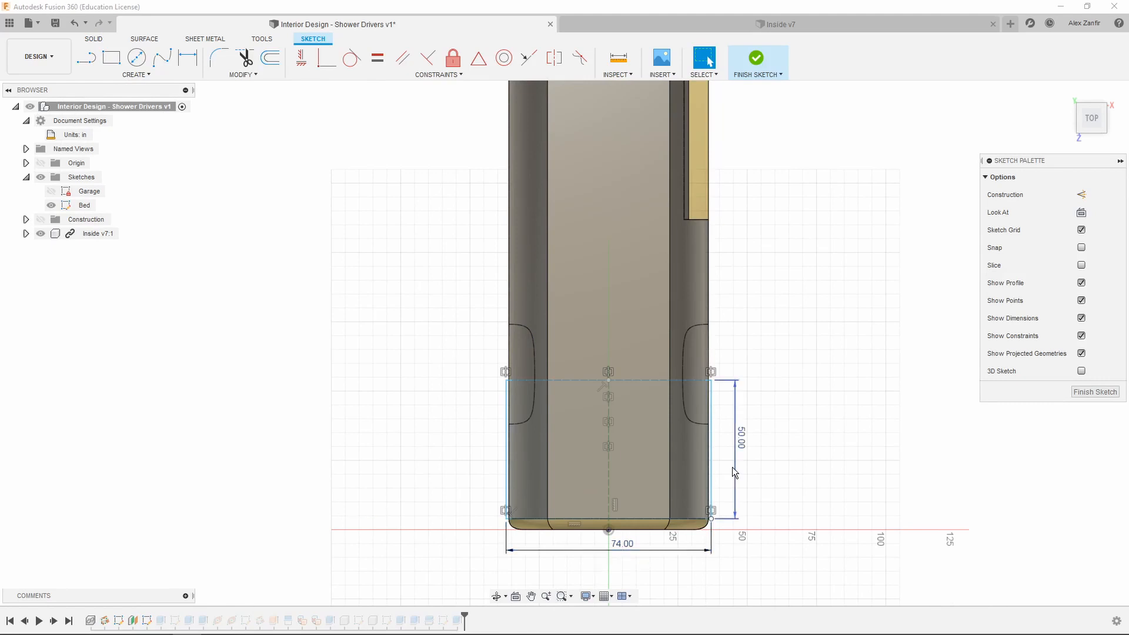
mouse_move(738, 490)
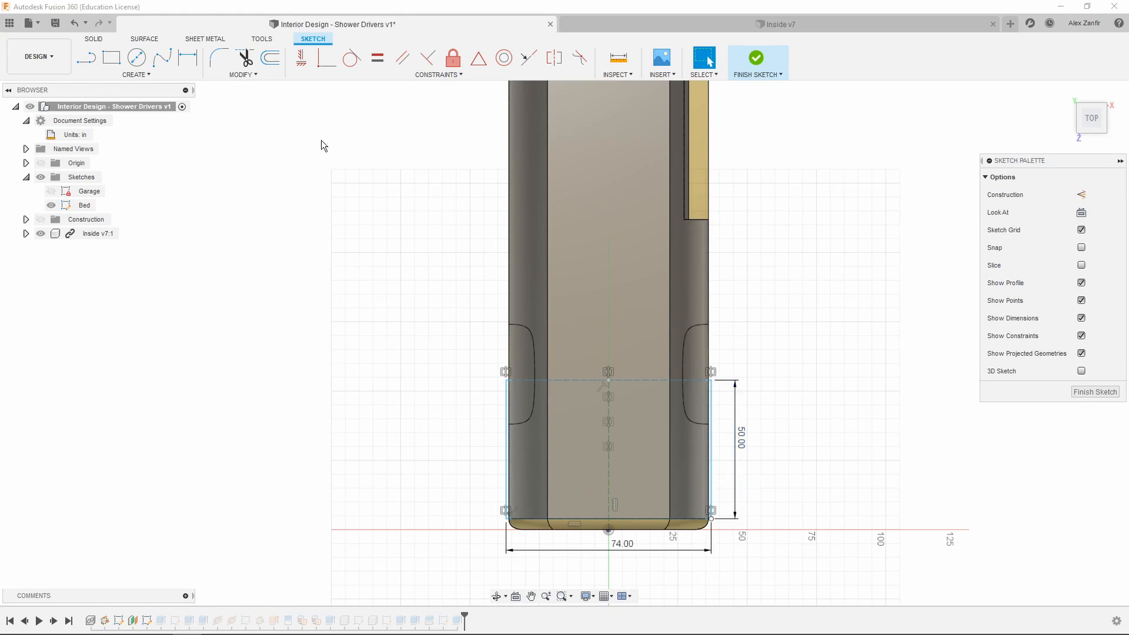
click(756, 58)
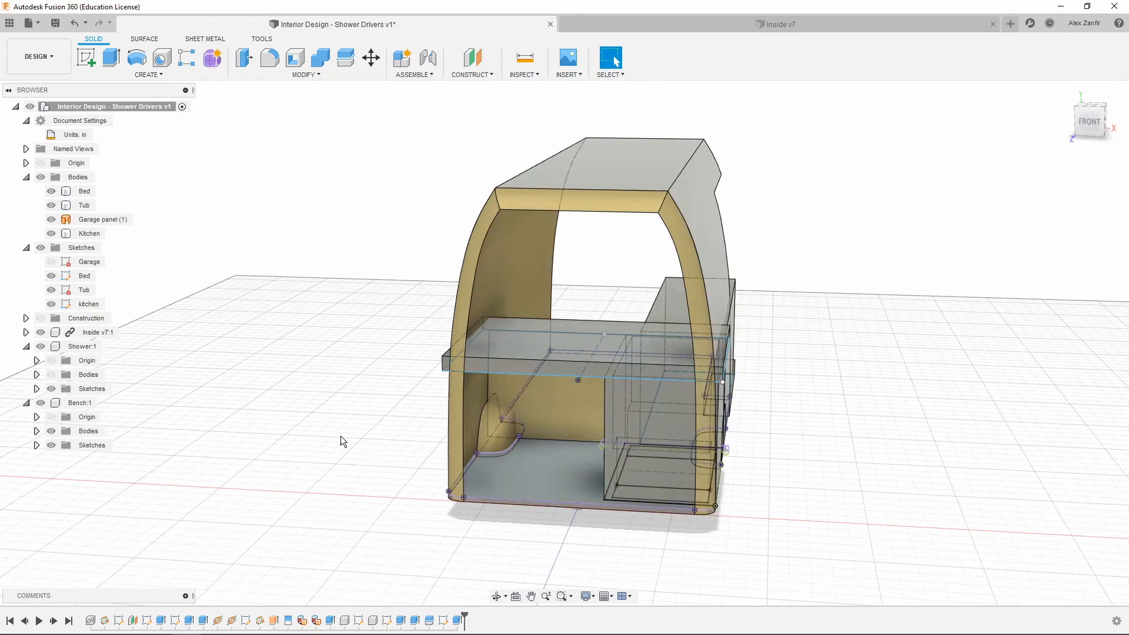
mouse_move(323, 437)
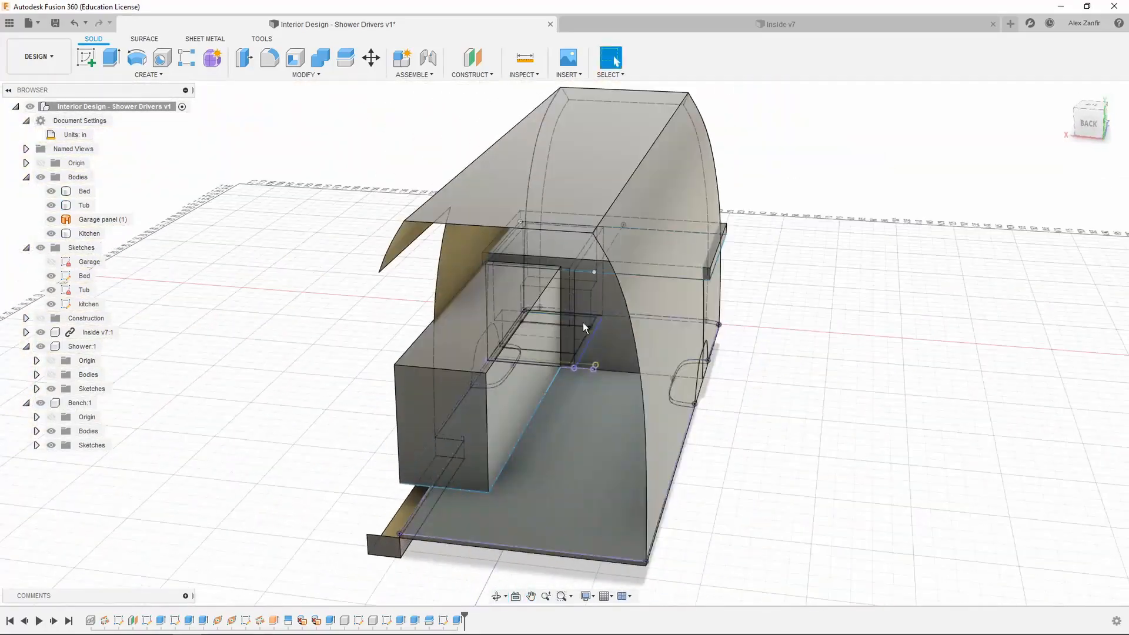
click(90, 234)
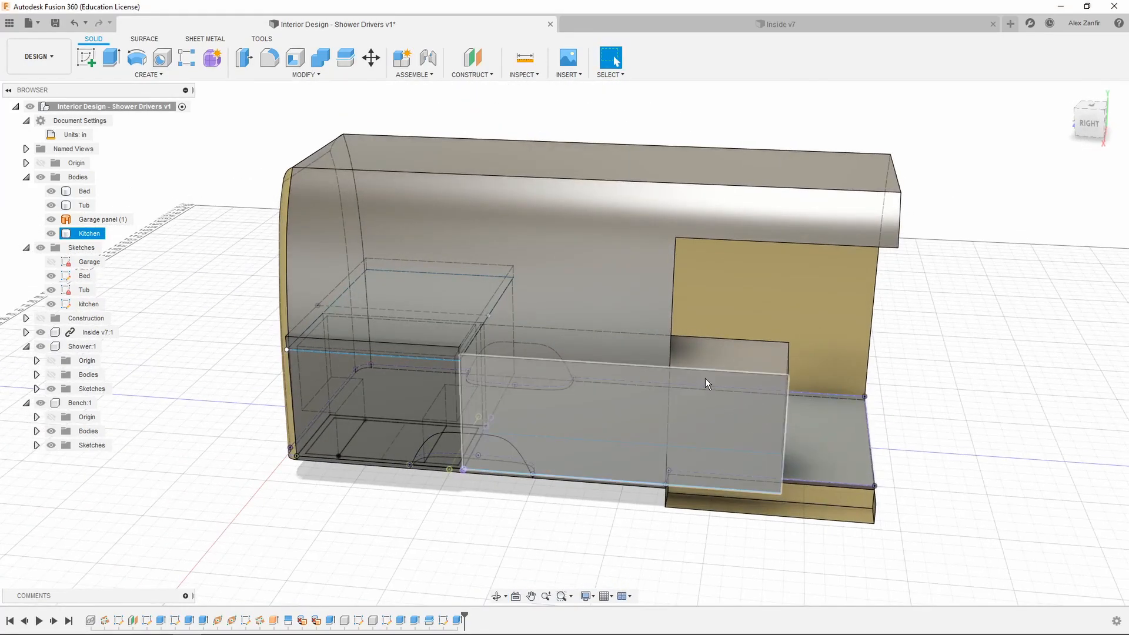
click(1004, 384)
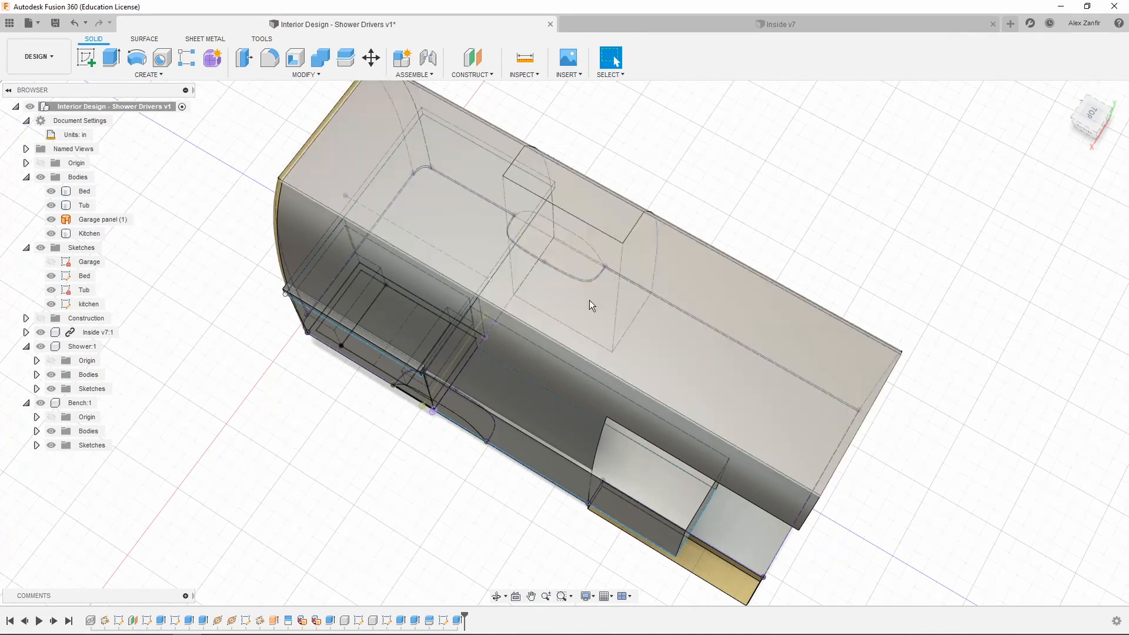
mouse_move(563, 267)
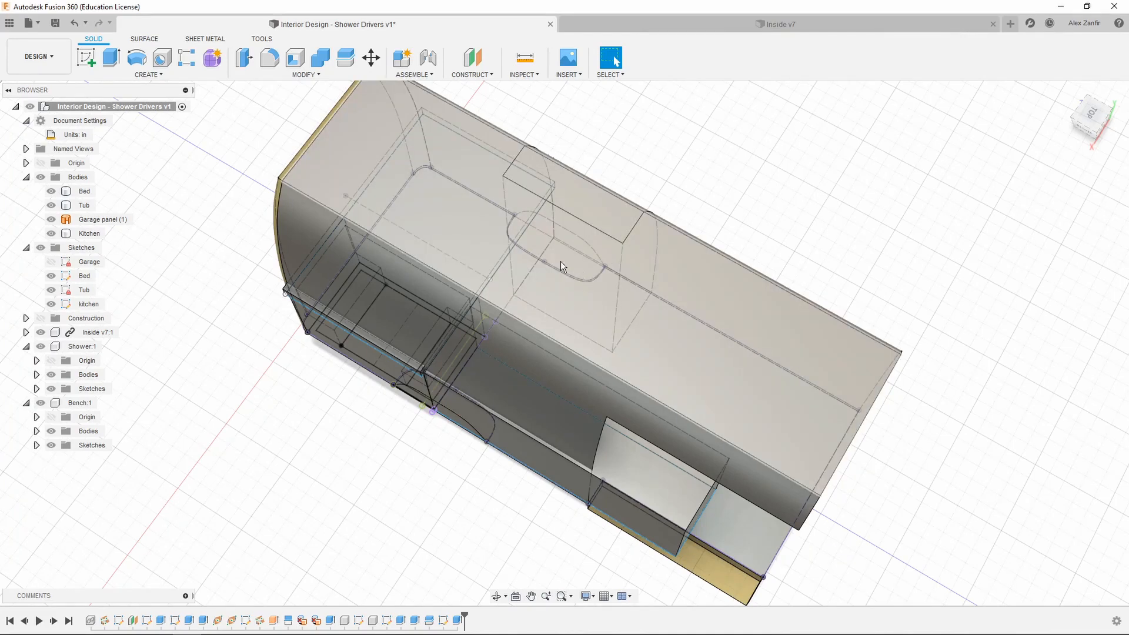
mouse_move(610, 279)
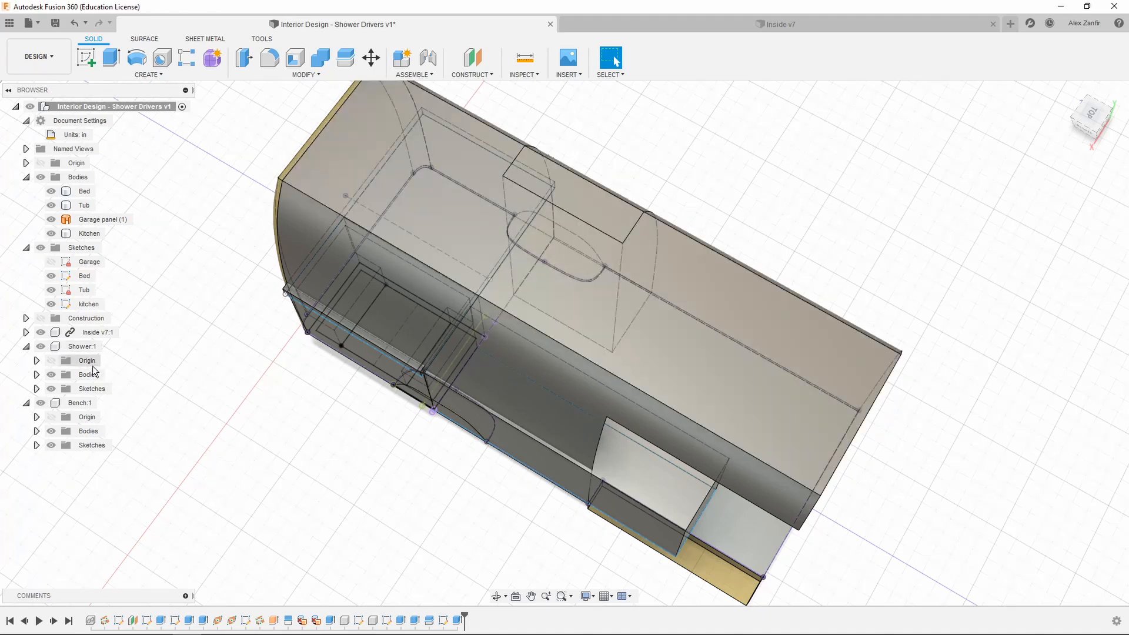
Edit the Shower component's Sketch1, showing its rectangular outline and 18-inch dimension
click(94, 402)
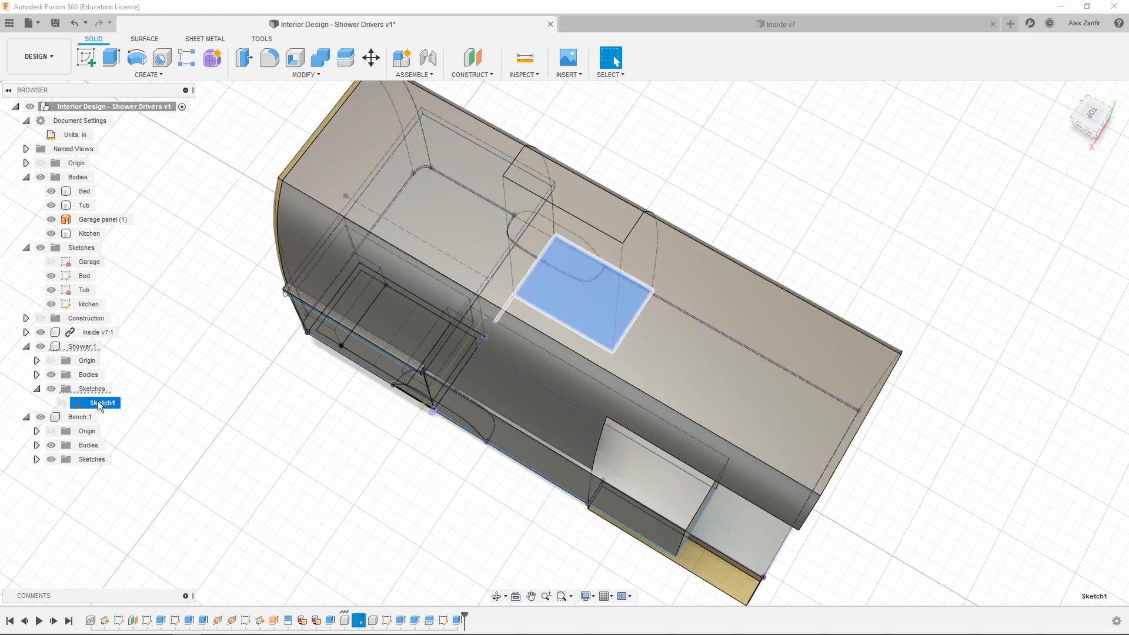
double_click(96, 402)
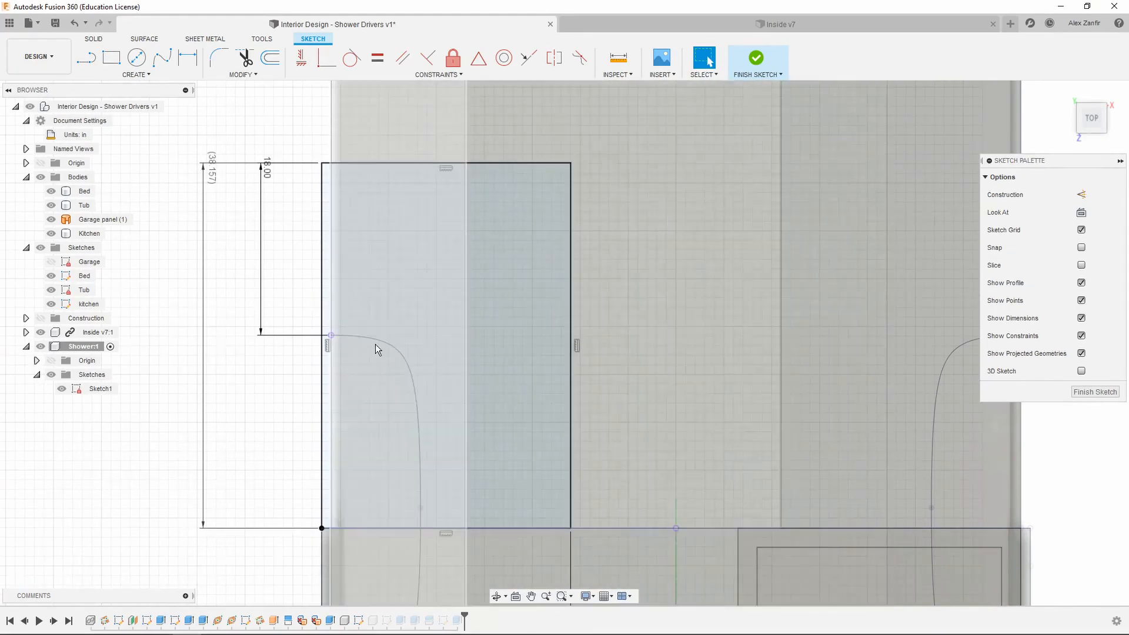
mouse_move(428, 362)
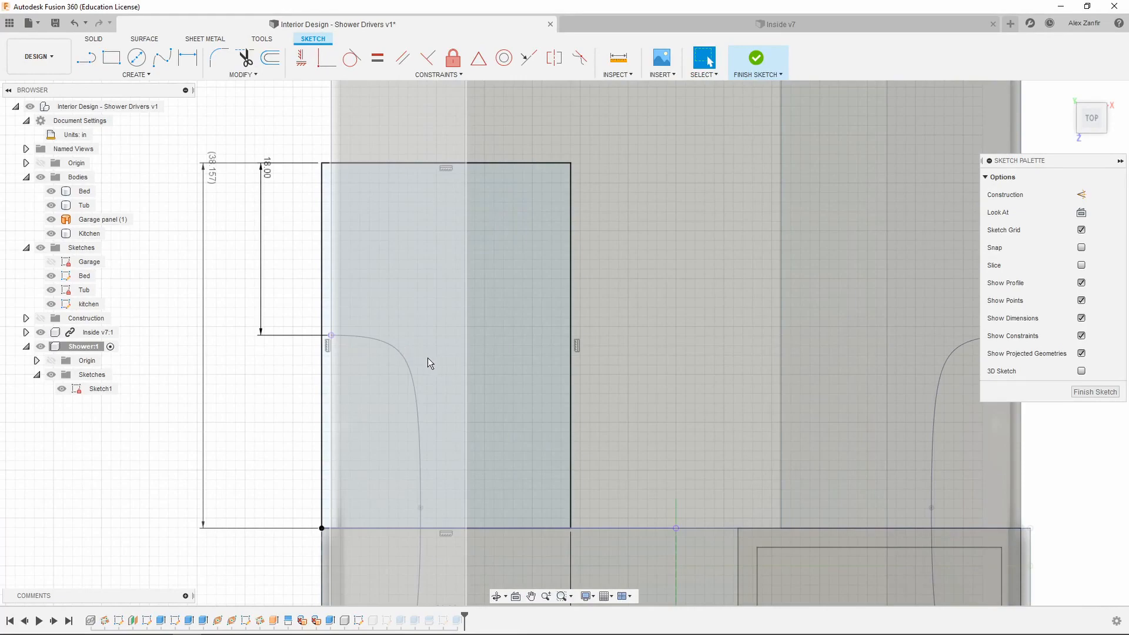